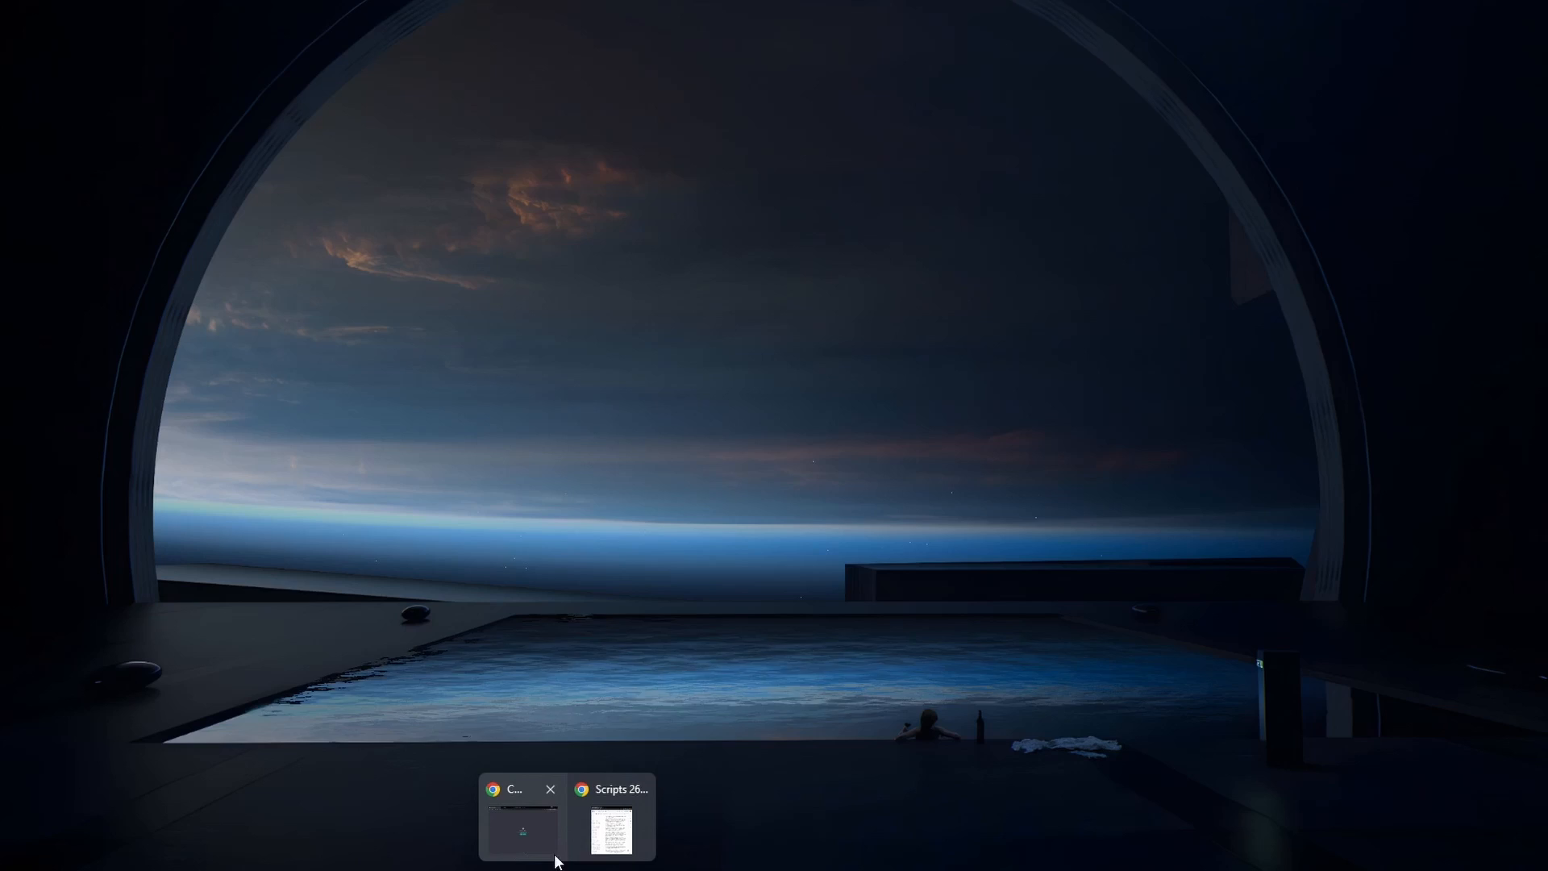
# Bring Chrome forward and log in on the ChatGPT welcome page
pyautogui.click(522, 829)
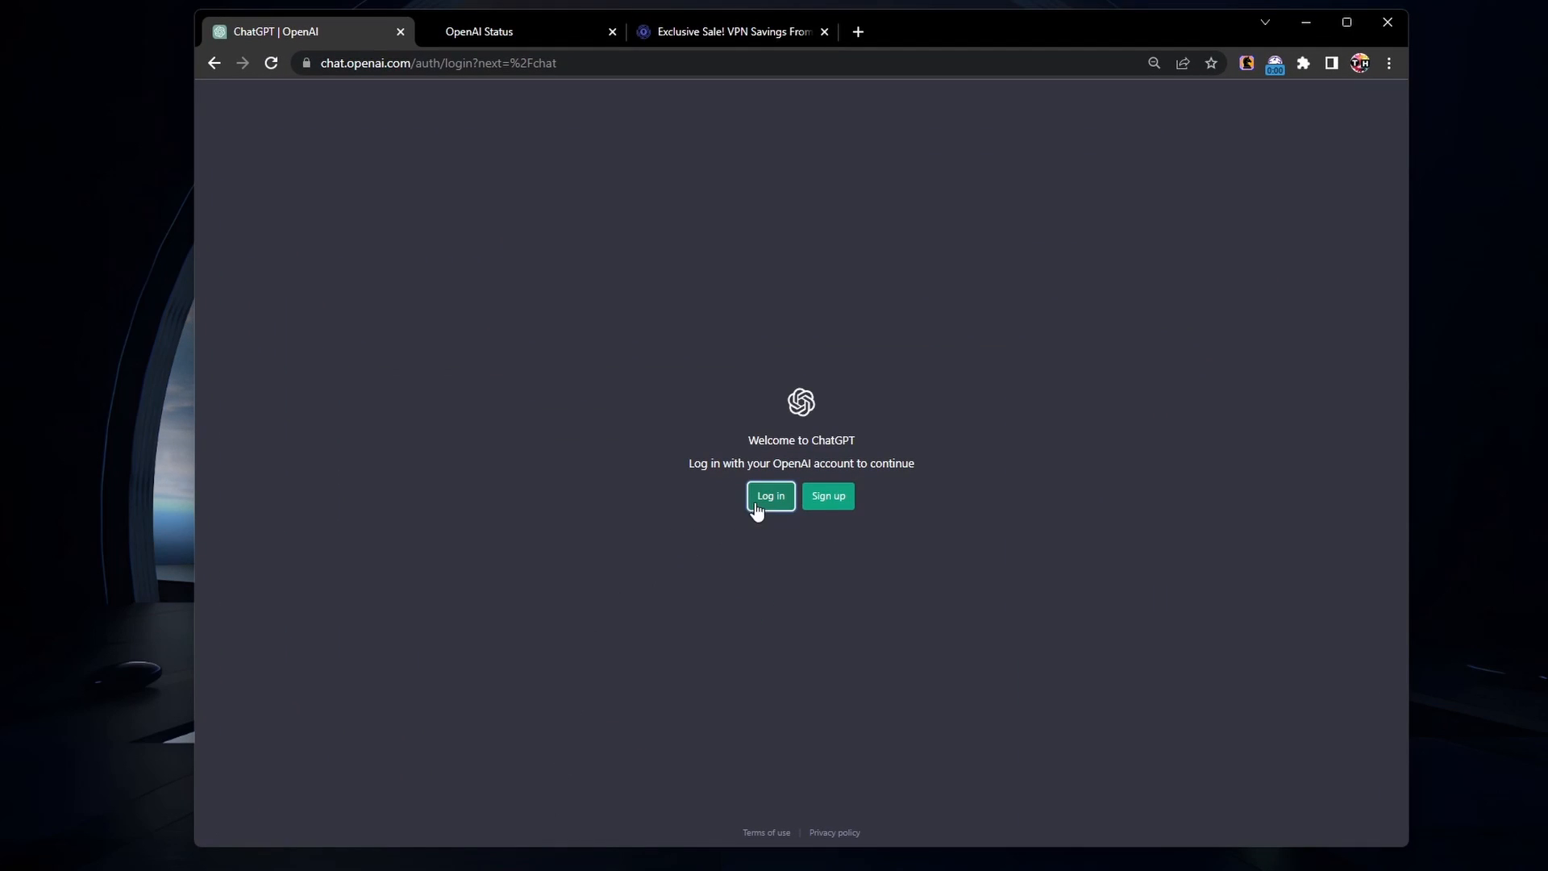
pyautogui.click(770, 496)
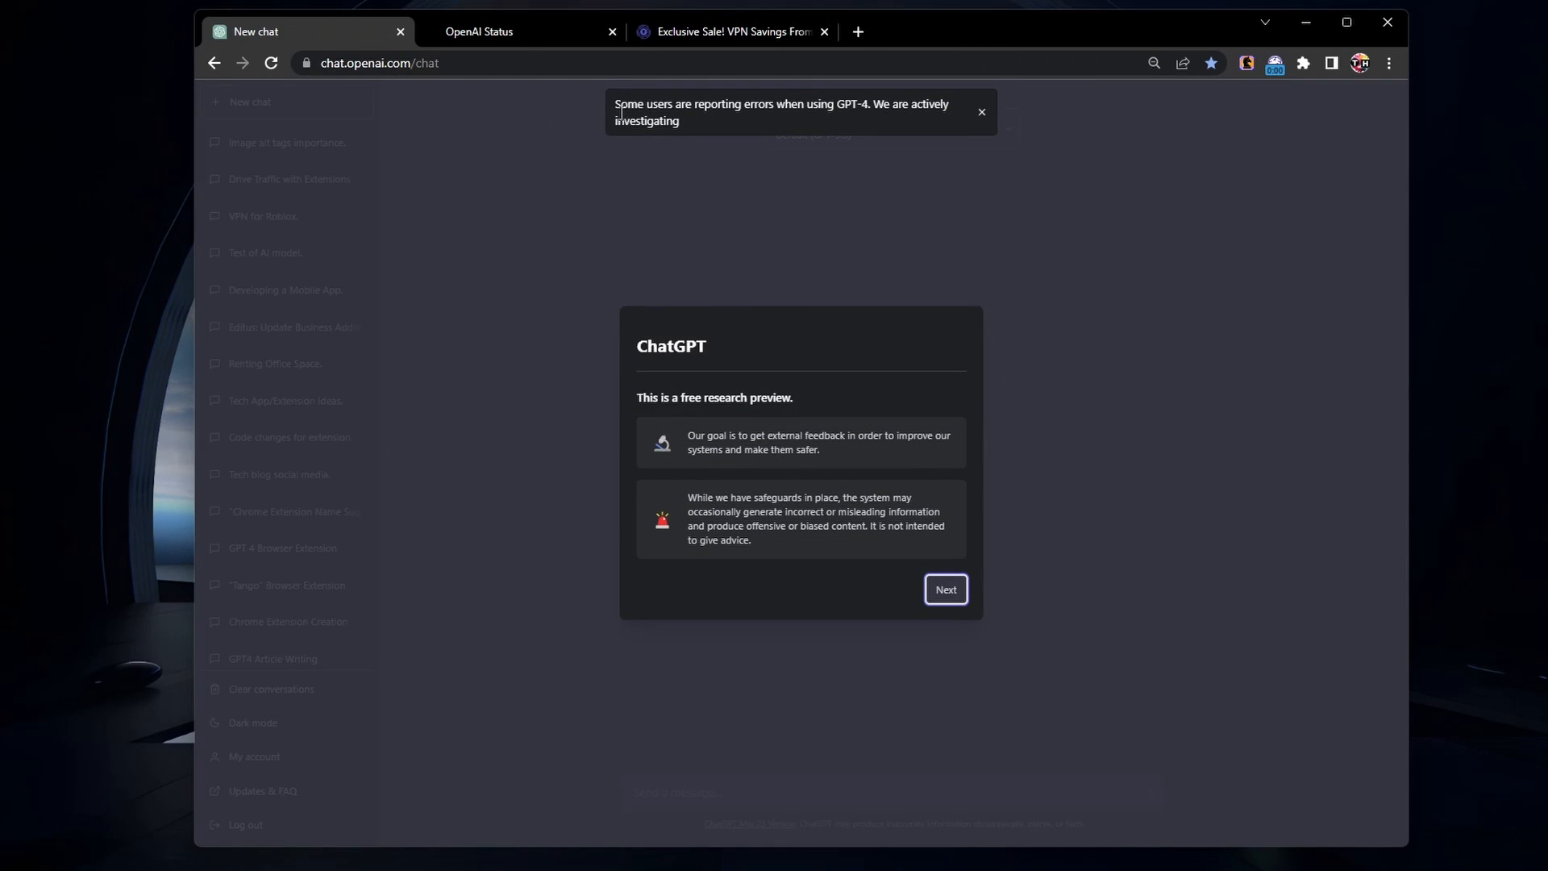
pyautogui.moveTo(732, 238)
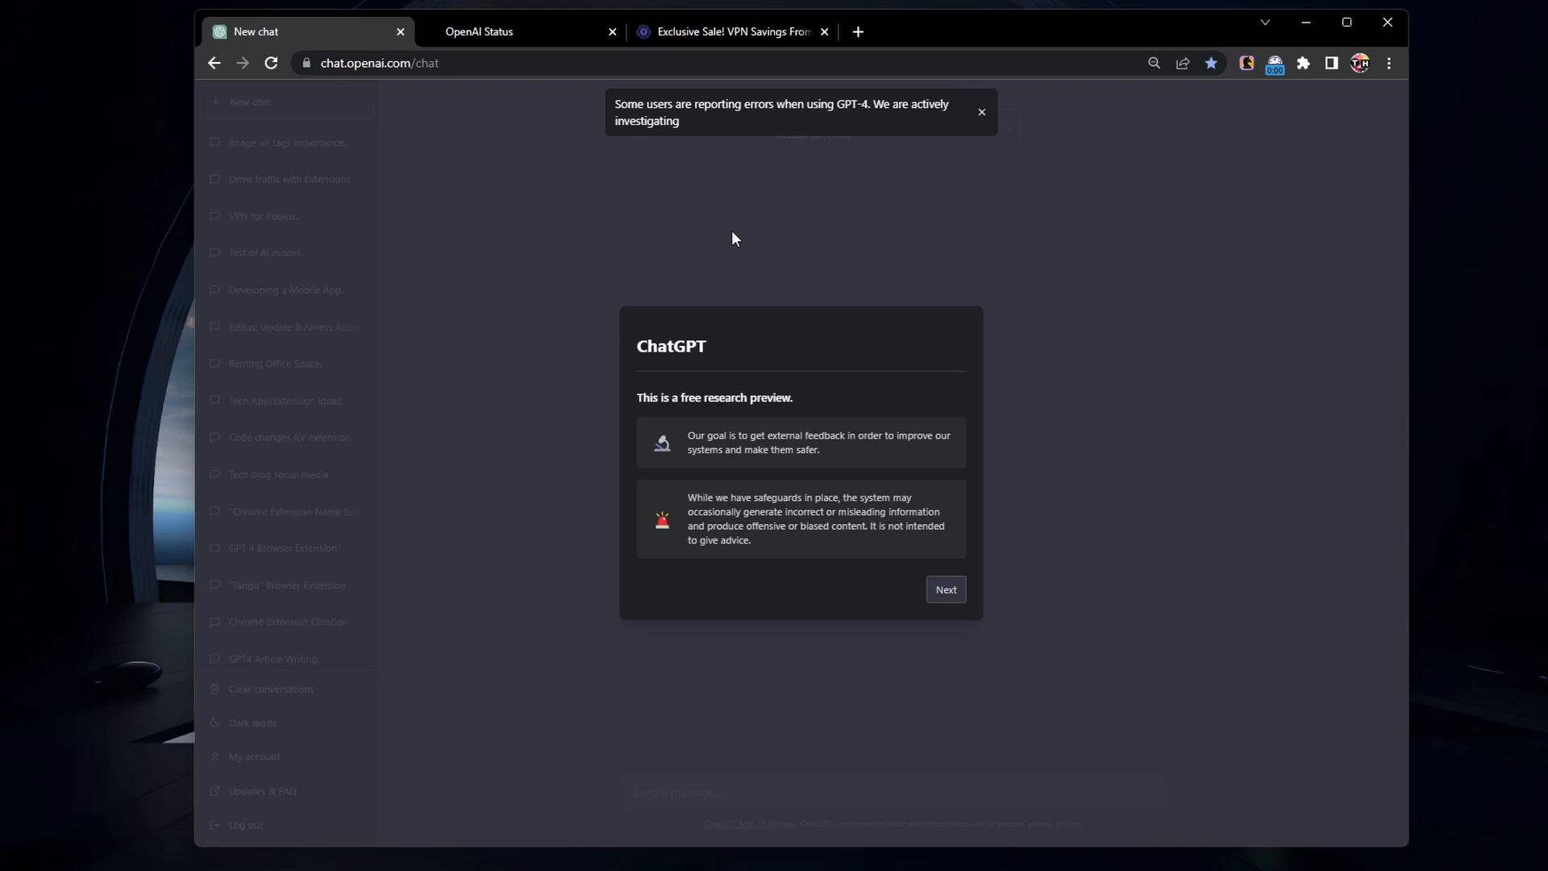
# Dismiss the research preview and data notices, then close the GPT-4 error banner
pyautogui.click(944, 588)
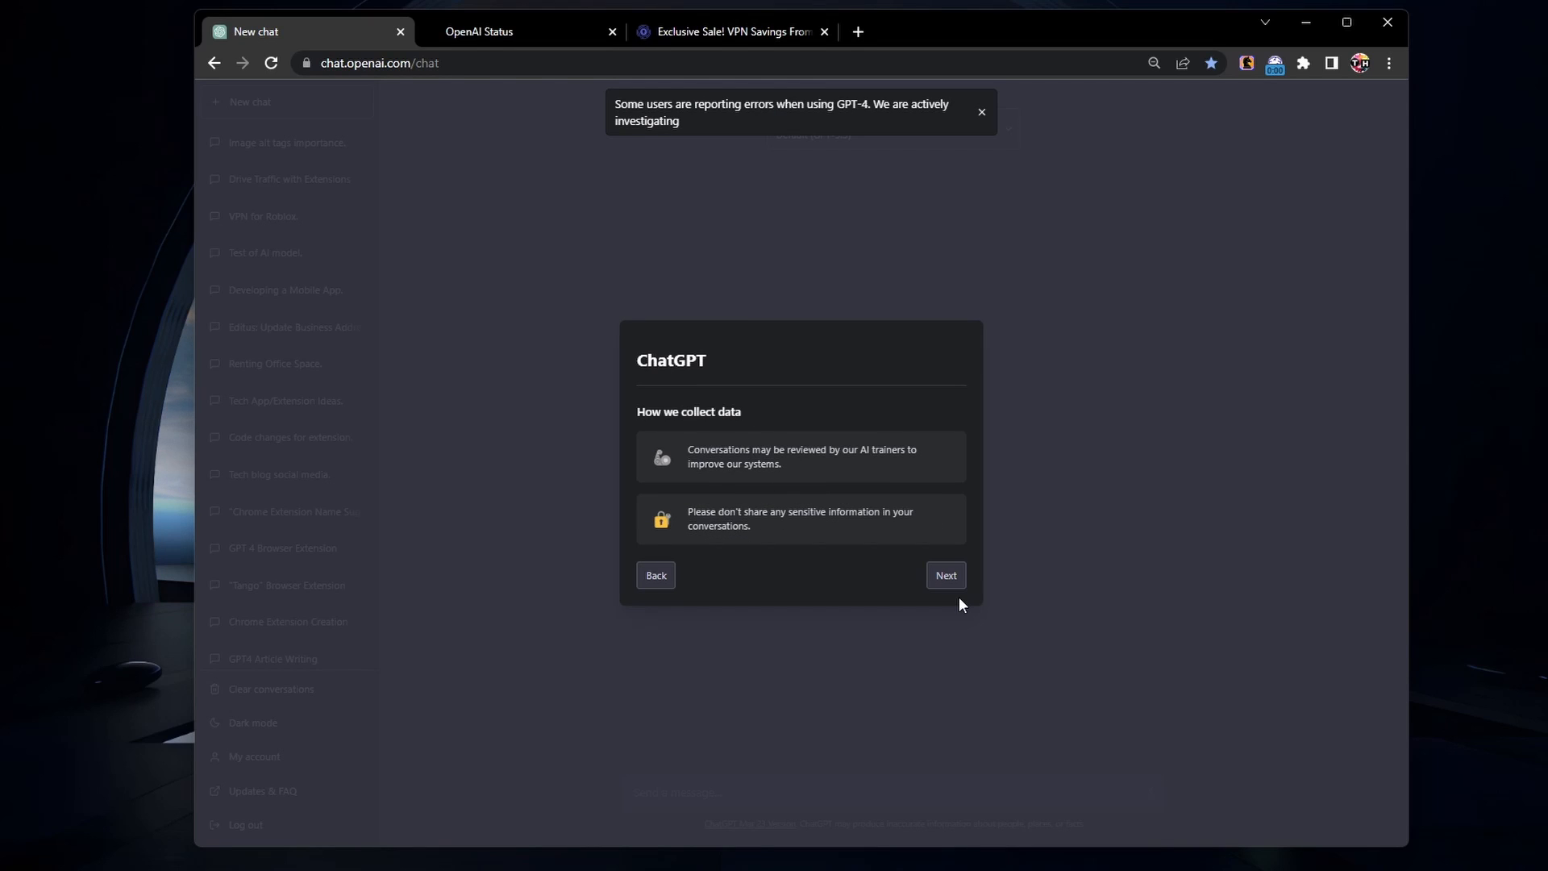
pyautogui.click(944, 574)
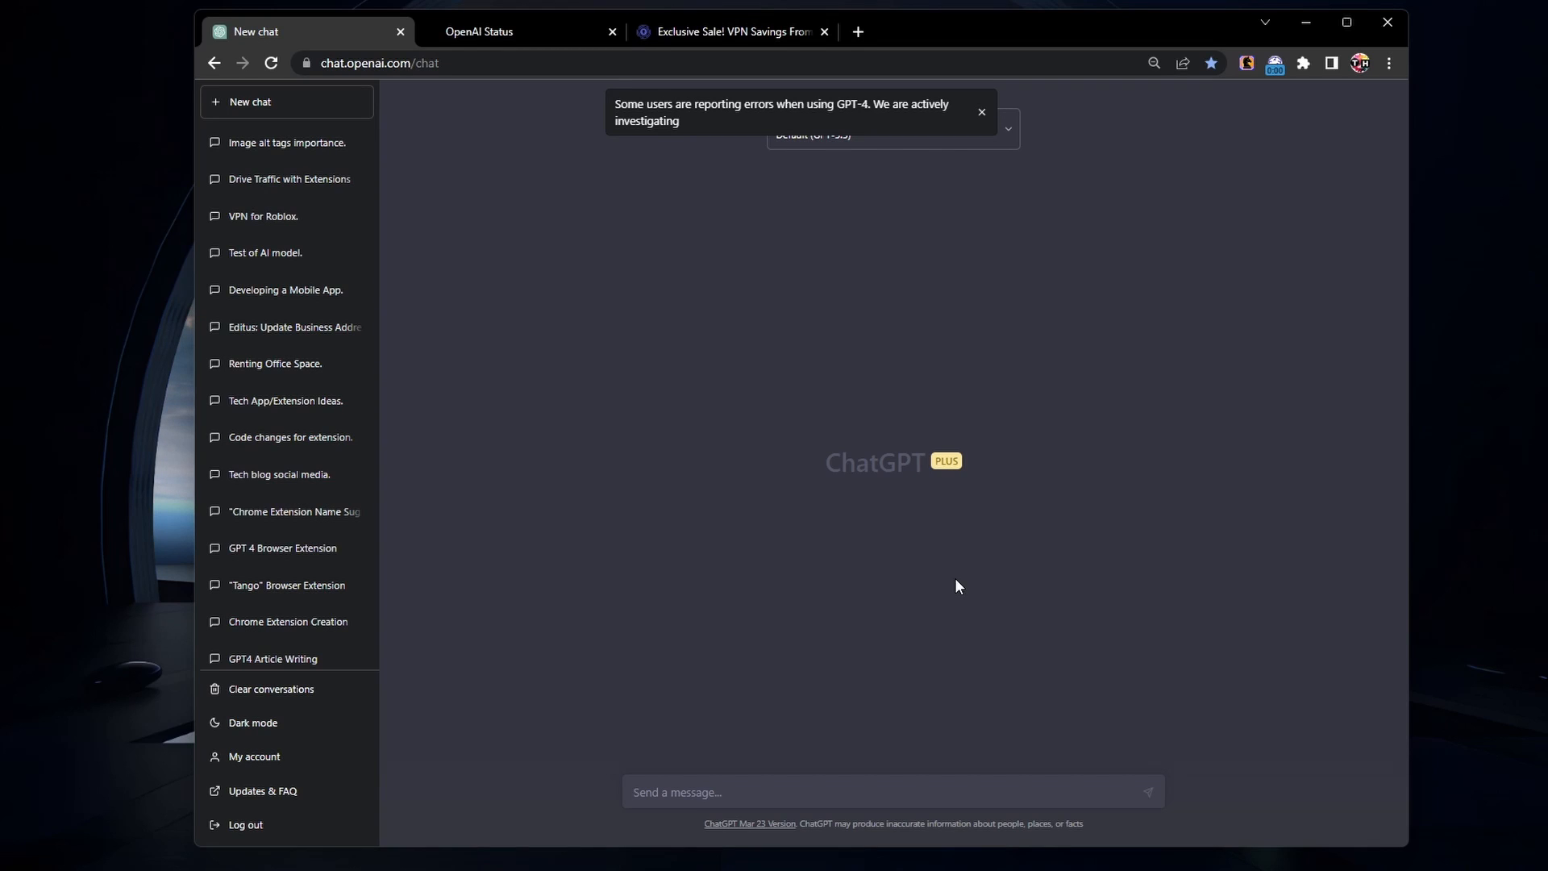
pyautogui.click(980, 111)
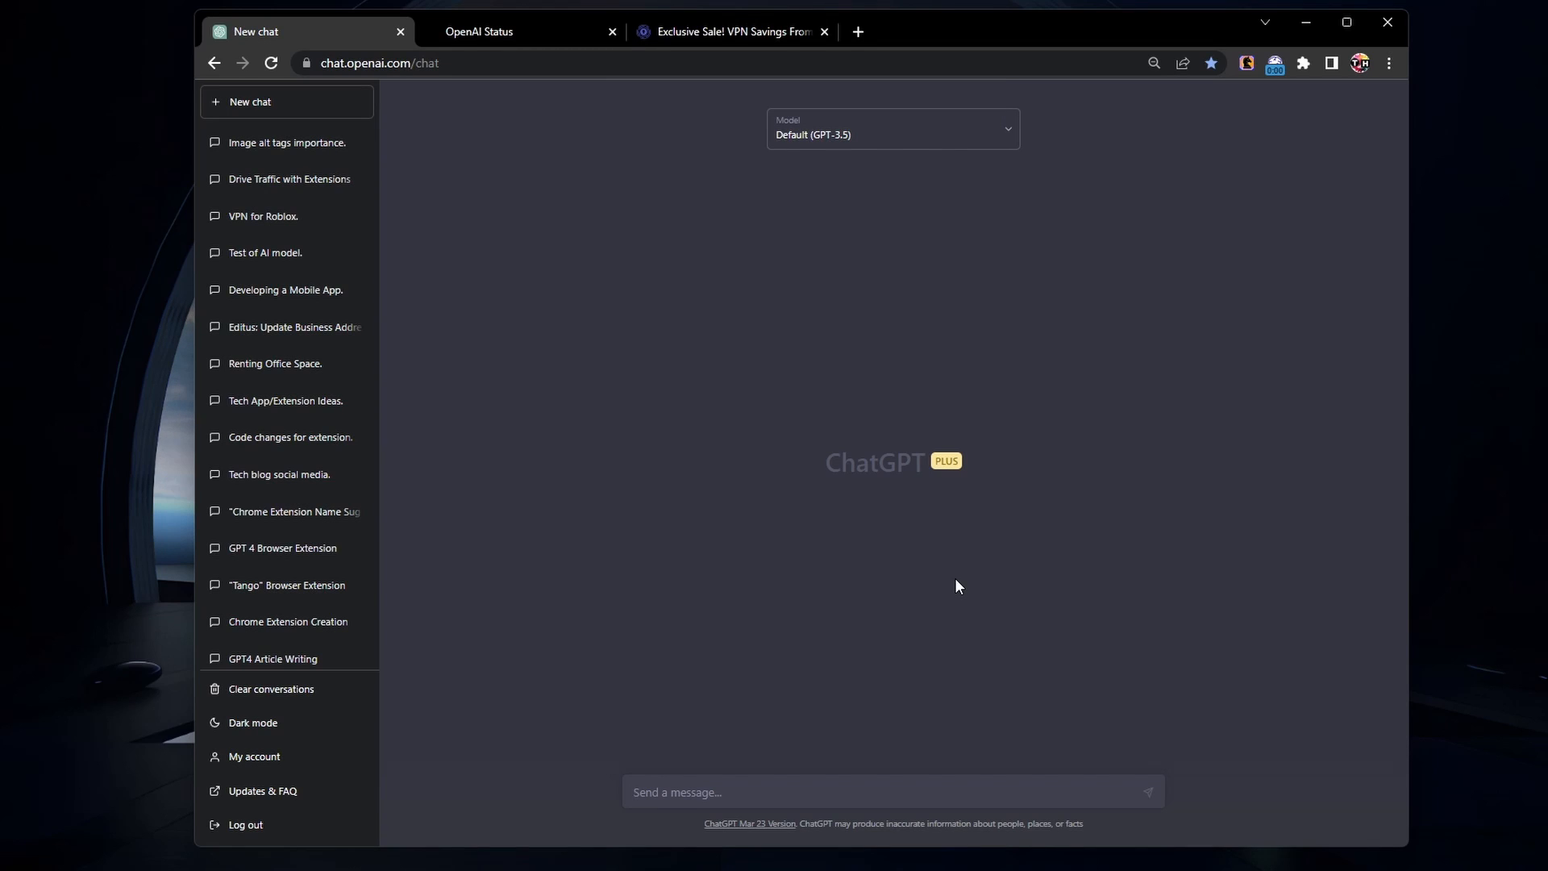
pyautogui.moveTo(736, 399)
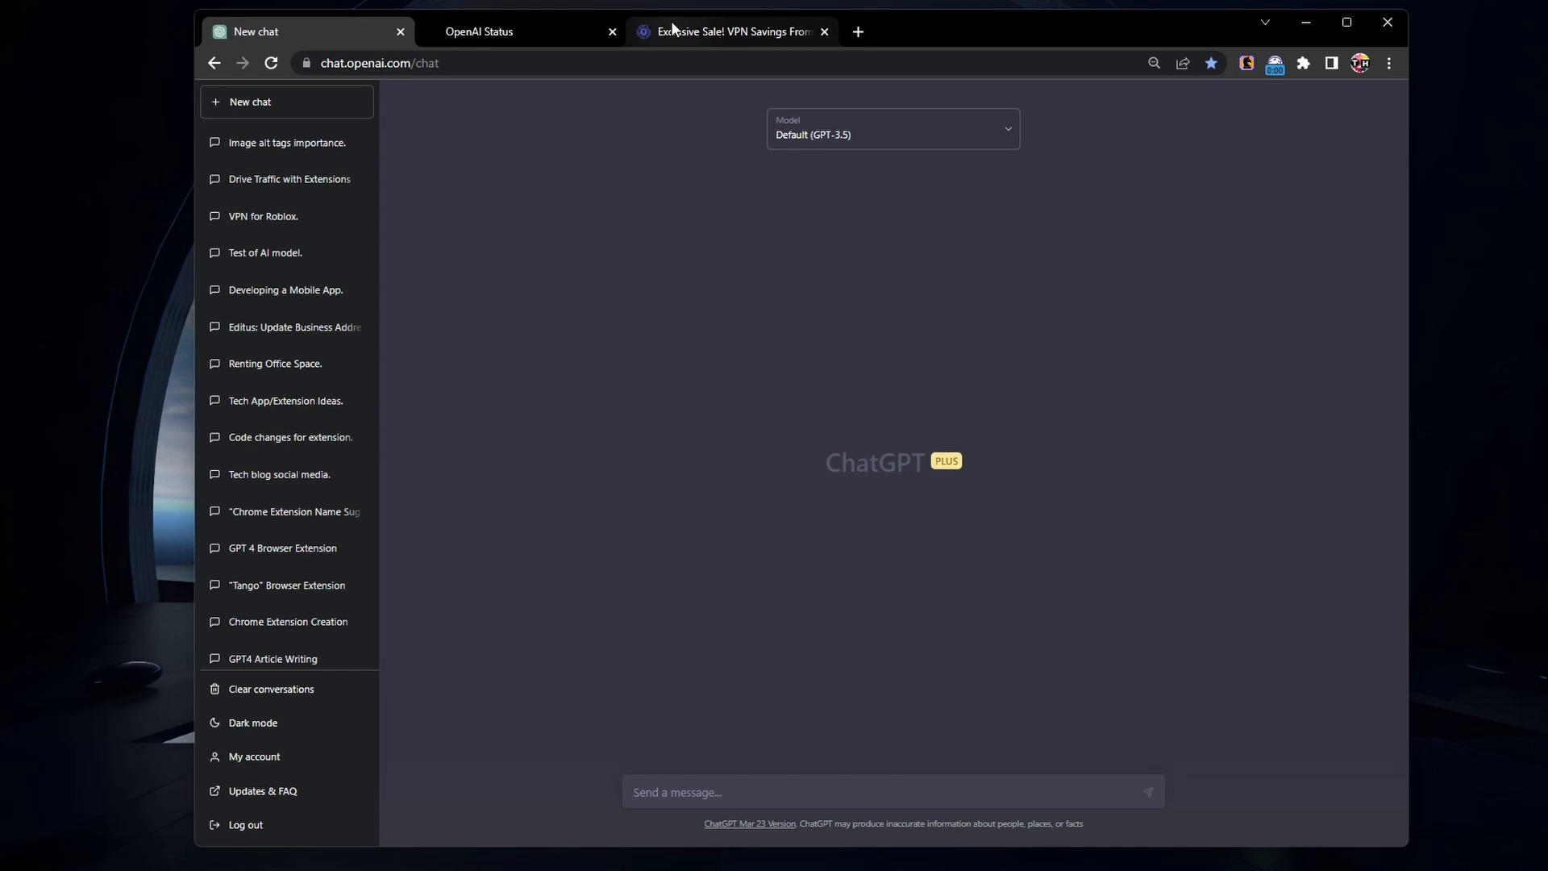
# Choose the Free Plan on the PrivadoVPN plans page
pyautogui.click(730, 30)
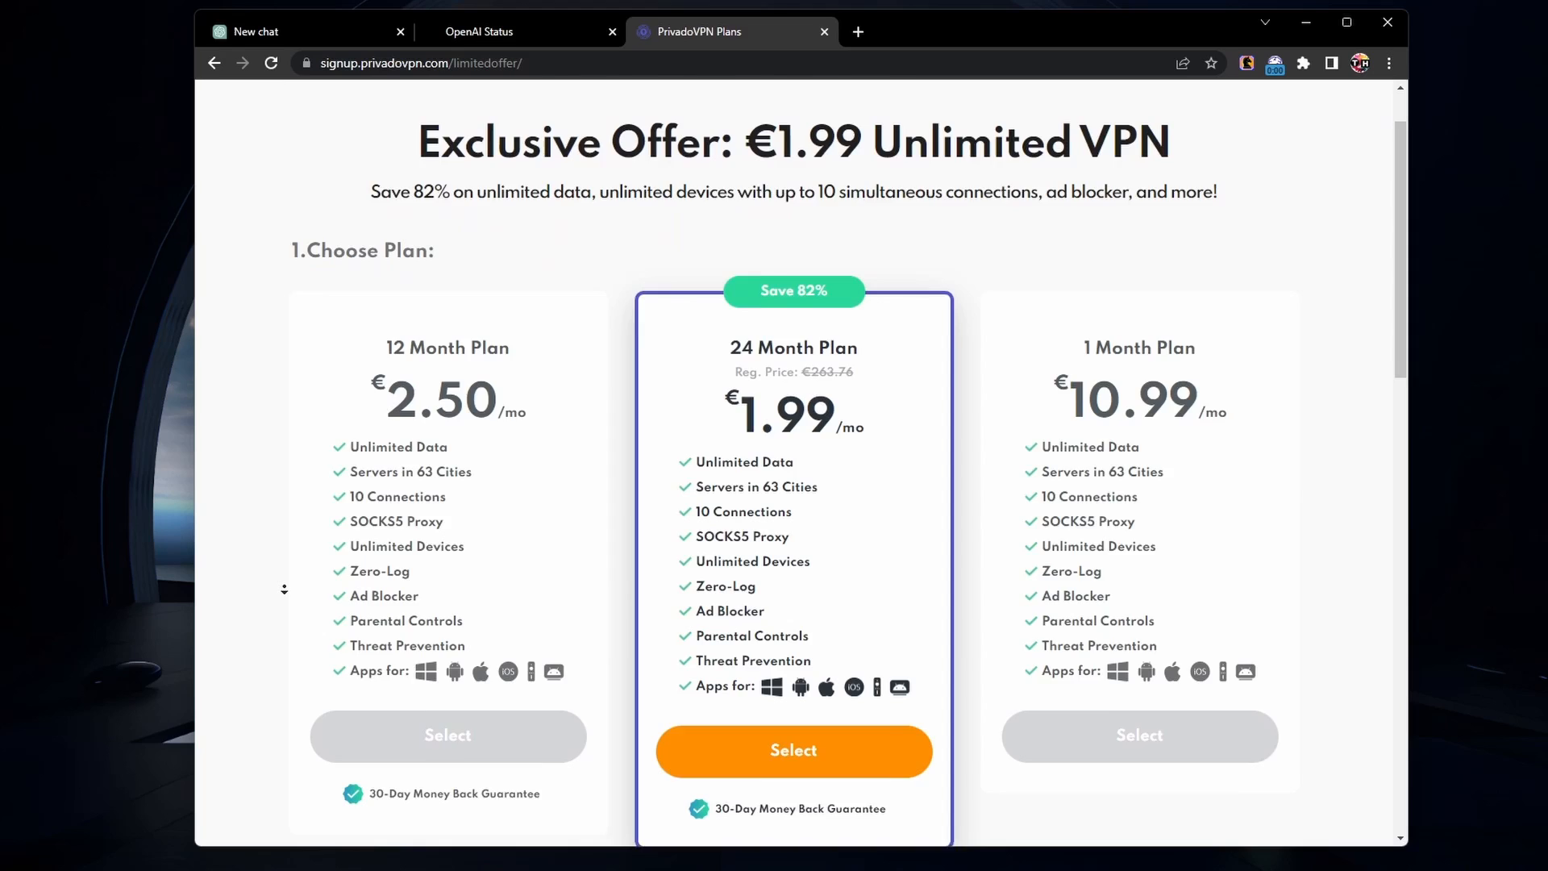
pyautogui.scroll(-3)
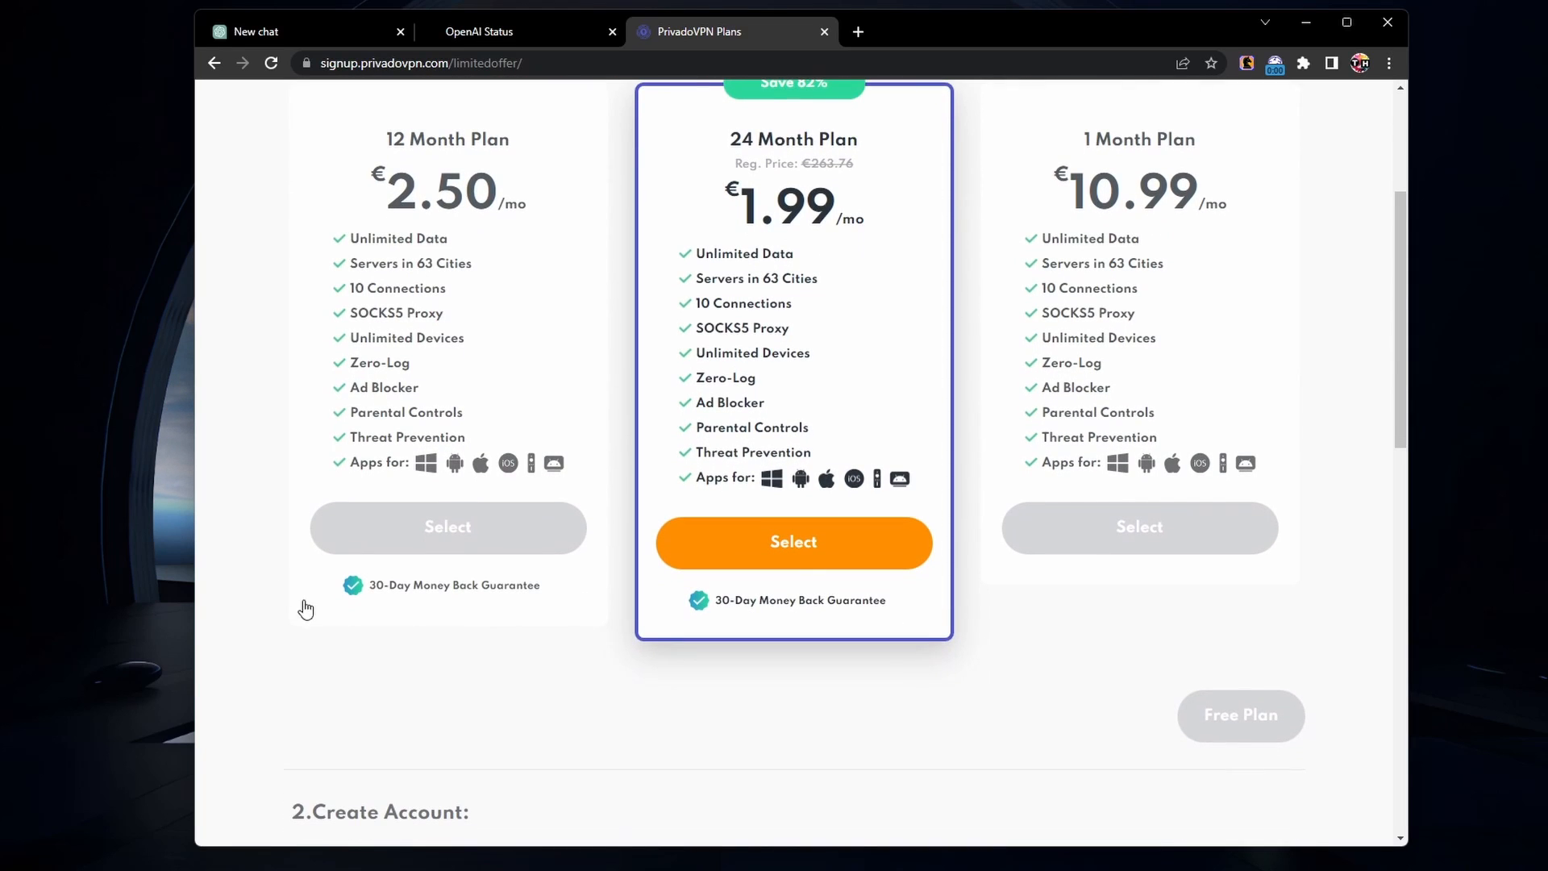
pyautogui.moveTo(1261, 747)
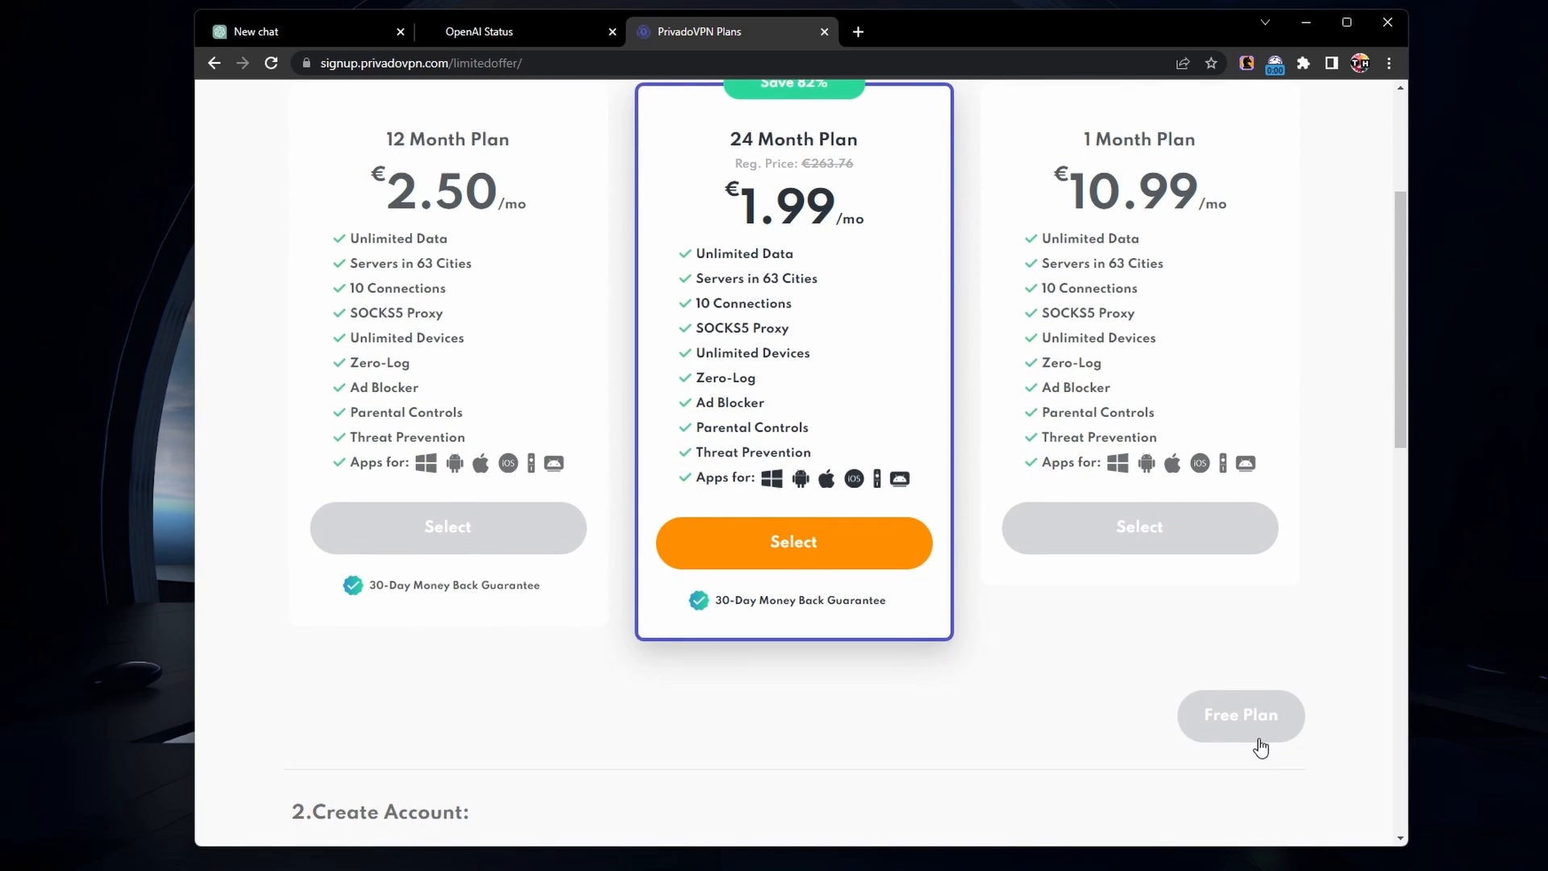
pyautogui.click(1240, 715)
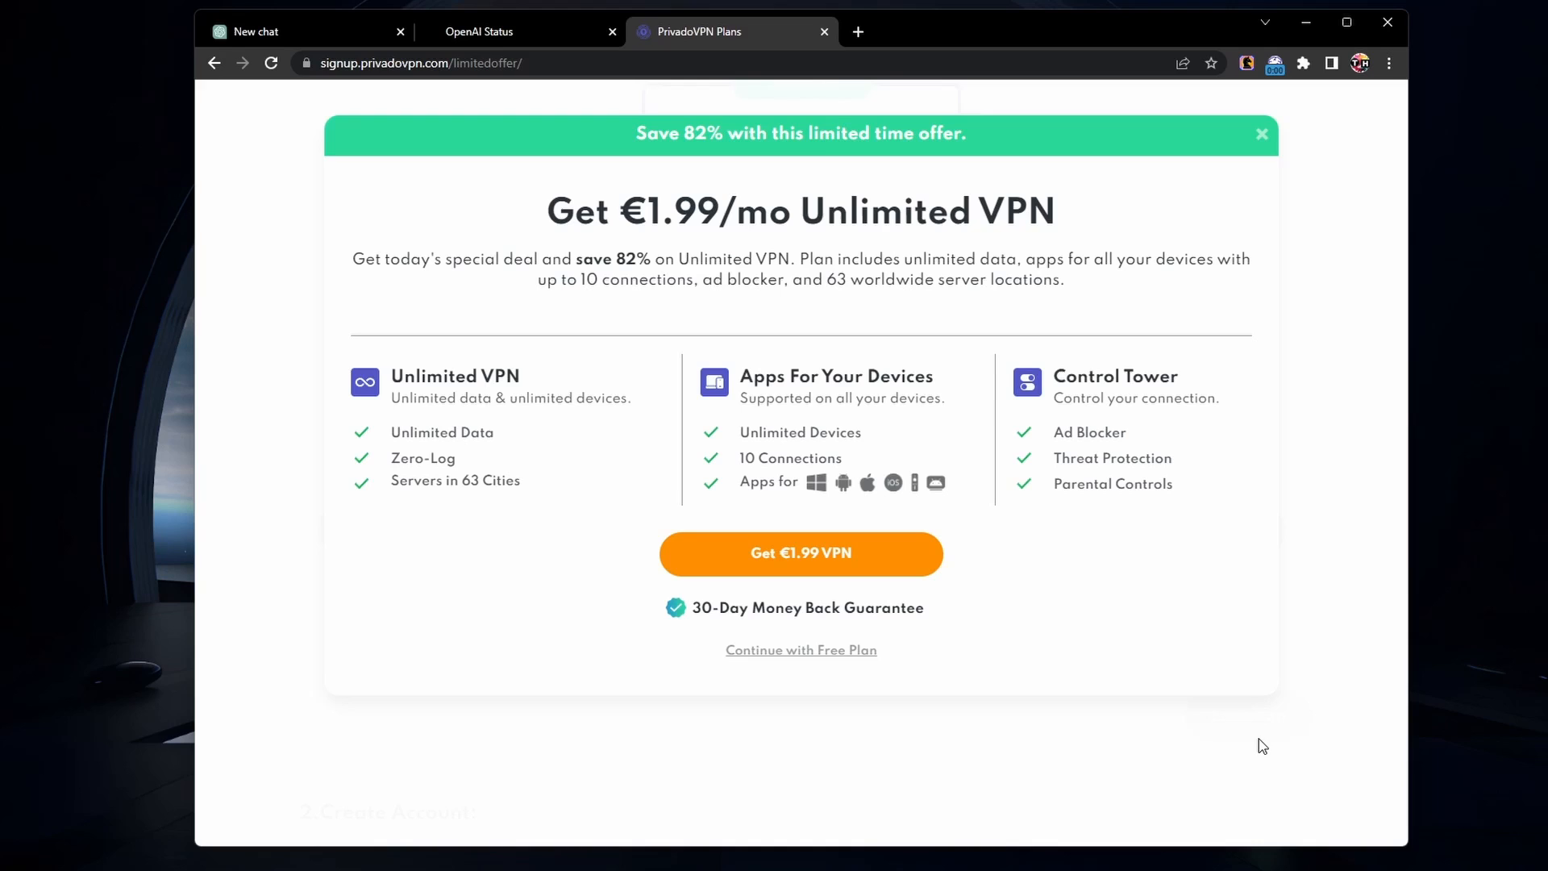
# Decline the €1.99 upsell by continuing with the free plan
pyautogui.click(801, 650)
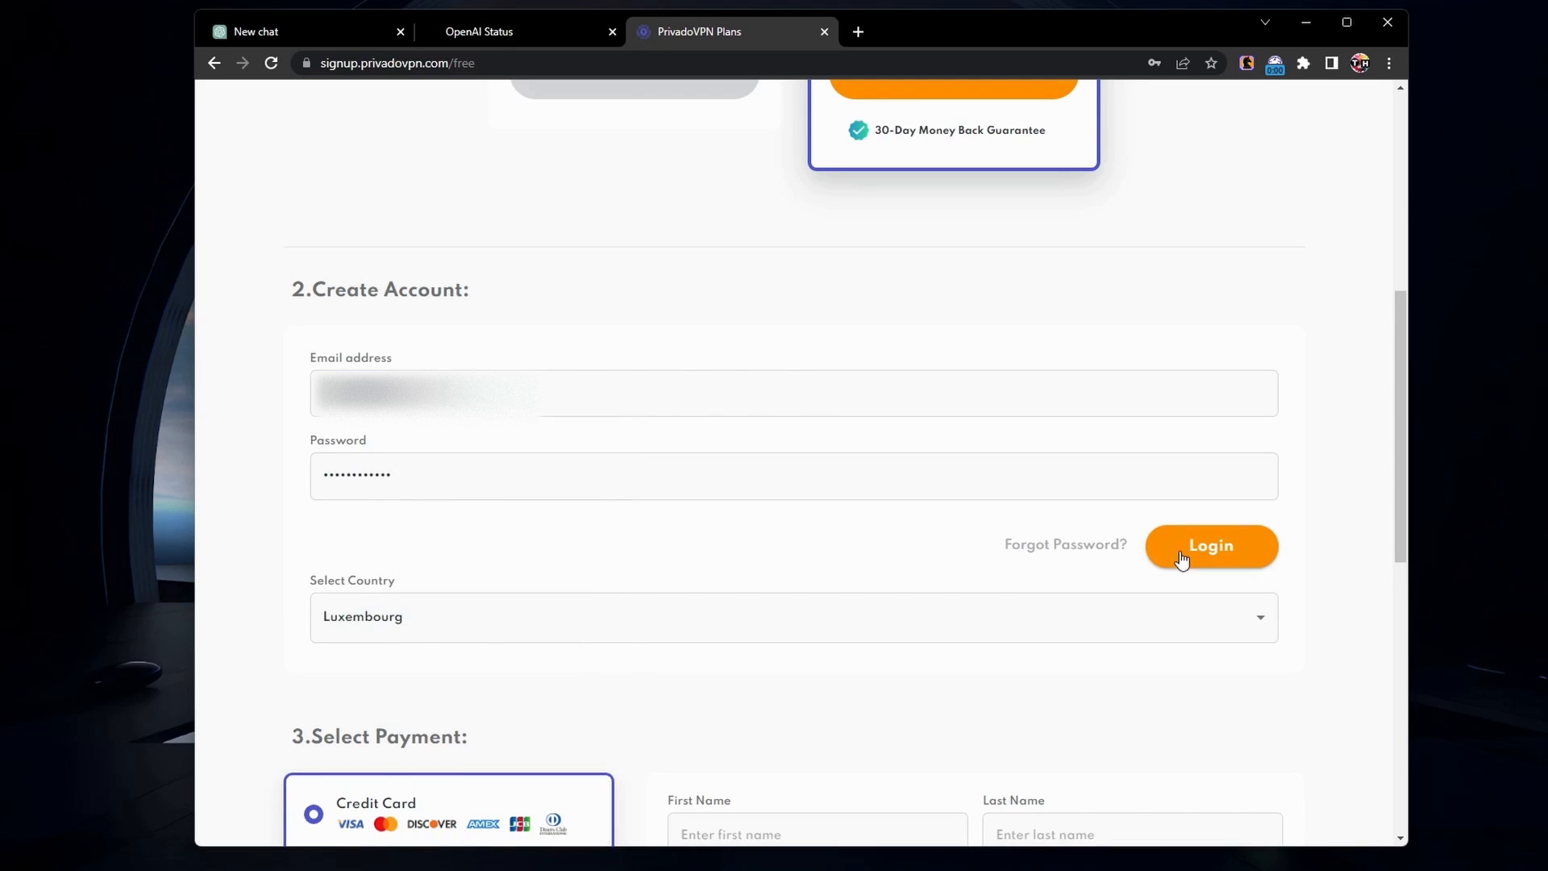
pyautogui.scroll(-3)
pyautogui.write('pr')
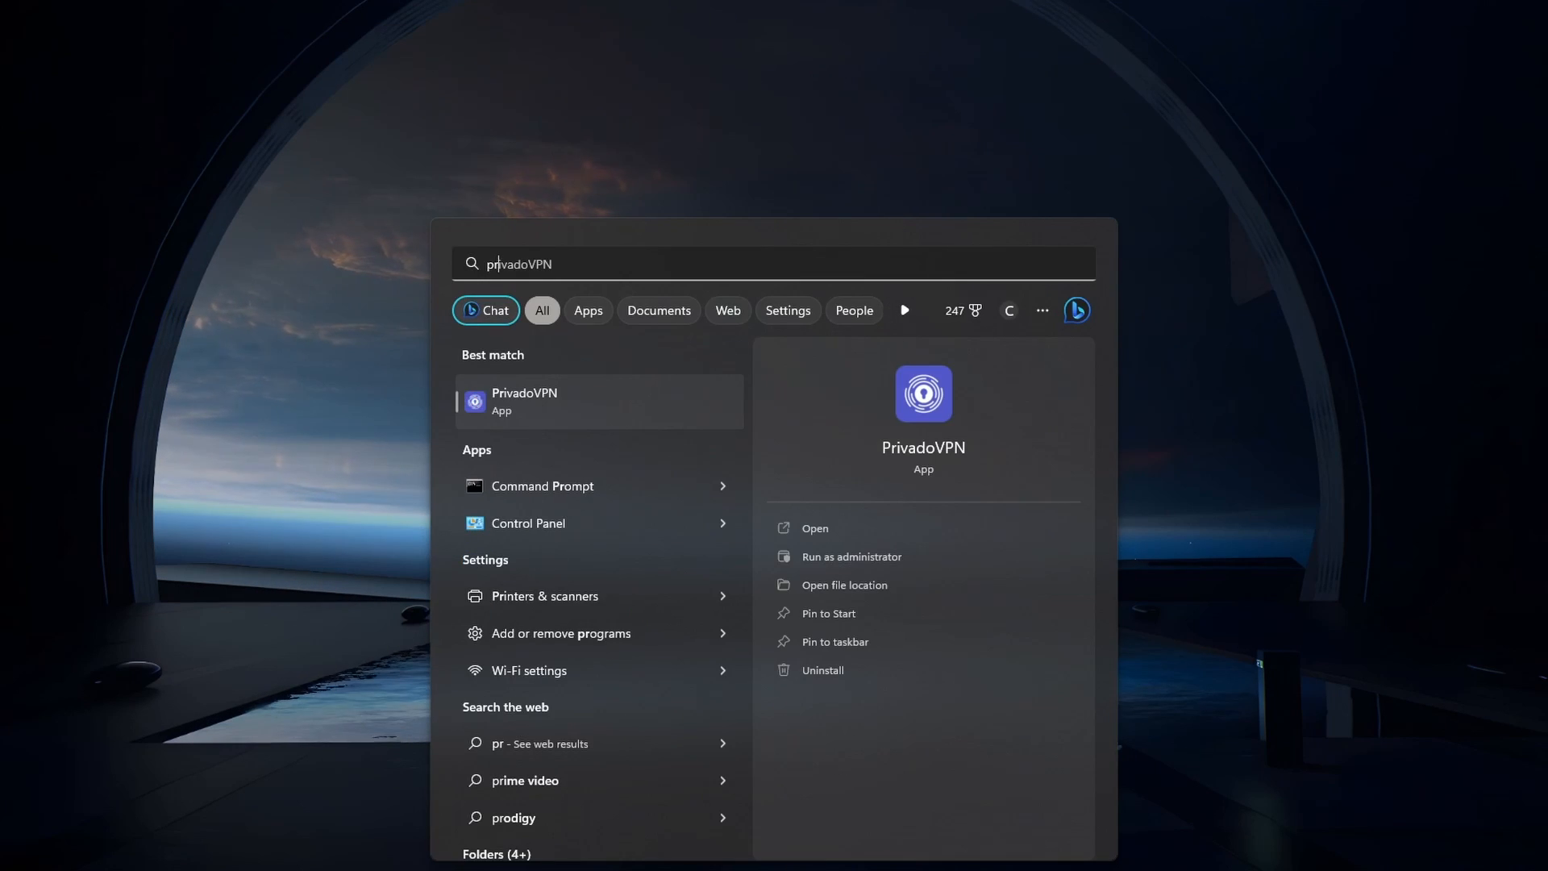
# Launch the PrivadoVPN app from the Windows search results
pyautogui.click(814, 527)
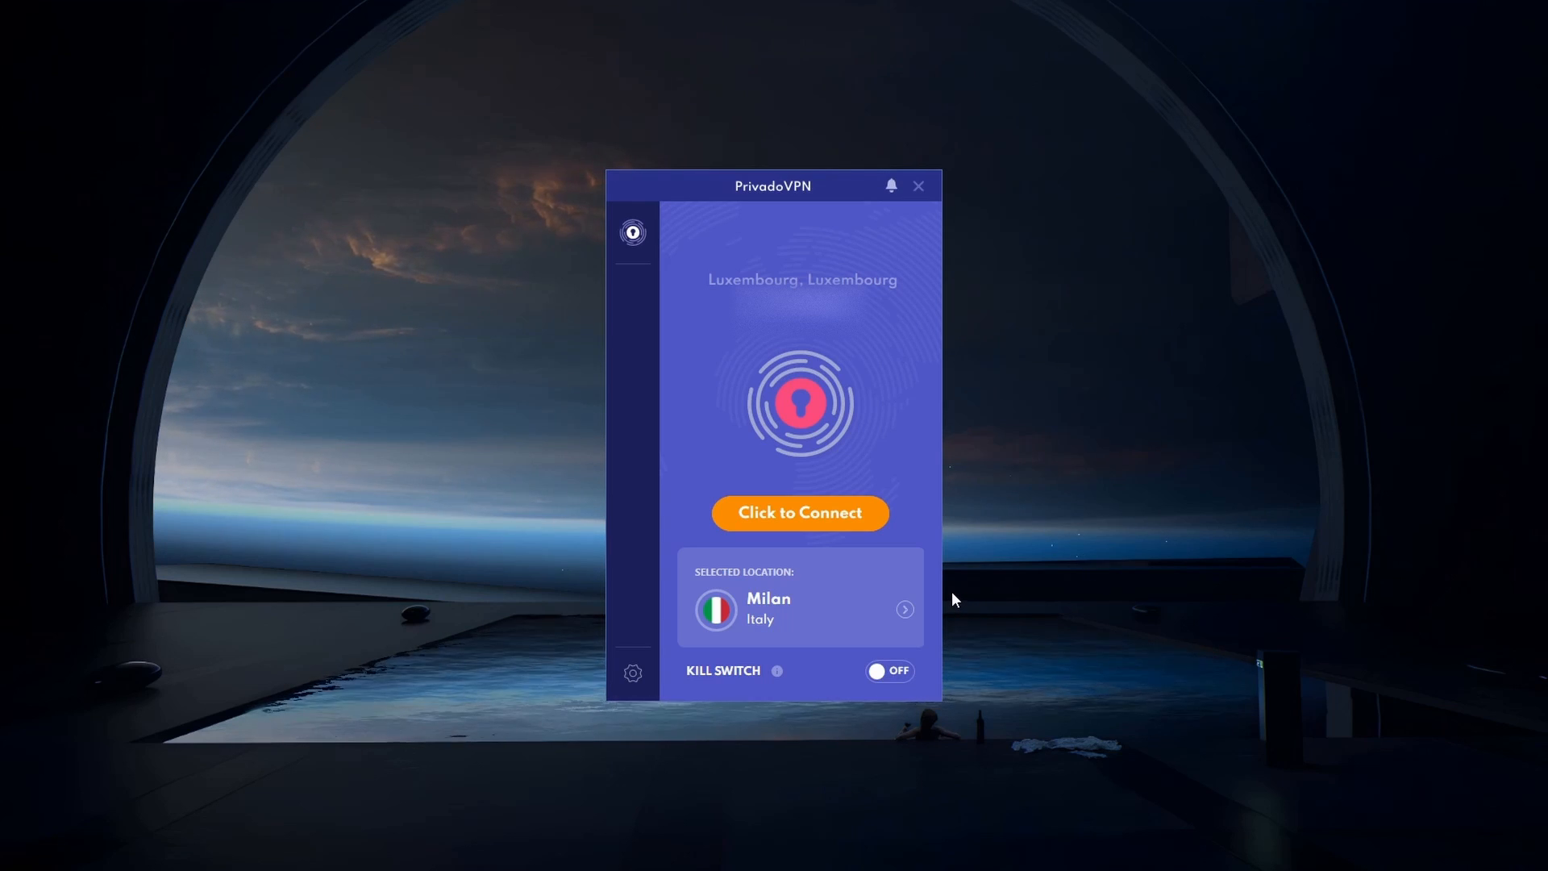
pyautogui.moveTo(783, 563)
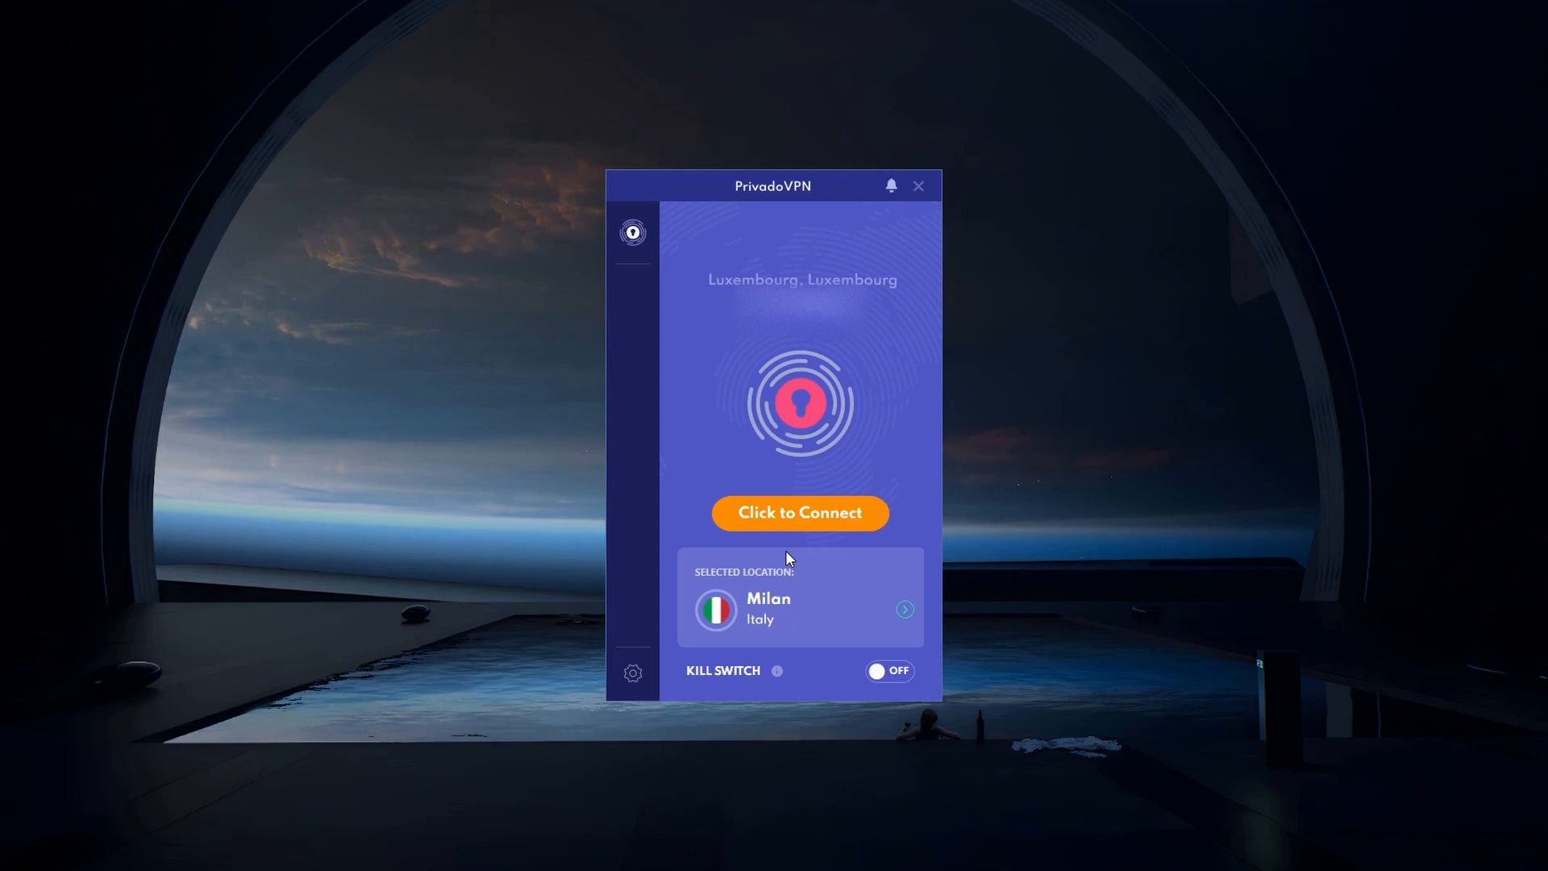
# Browse the server location list toward United States > New York
pyautogui.click(800, 609)
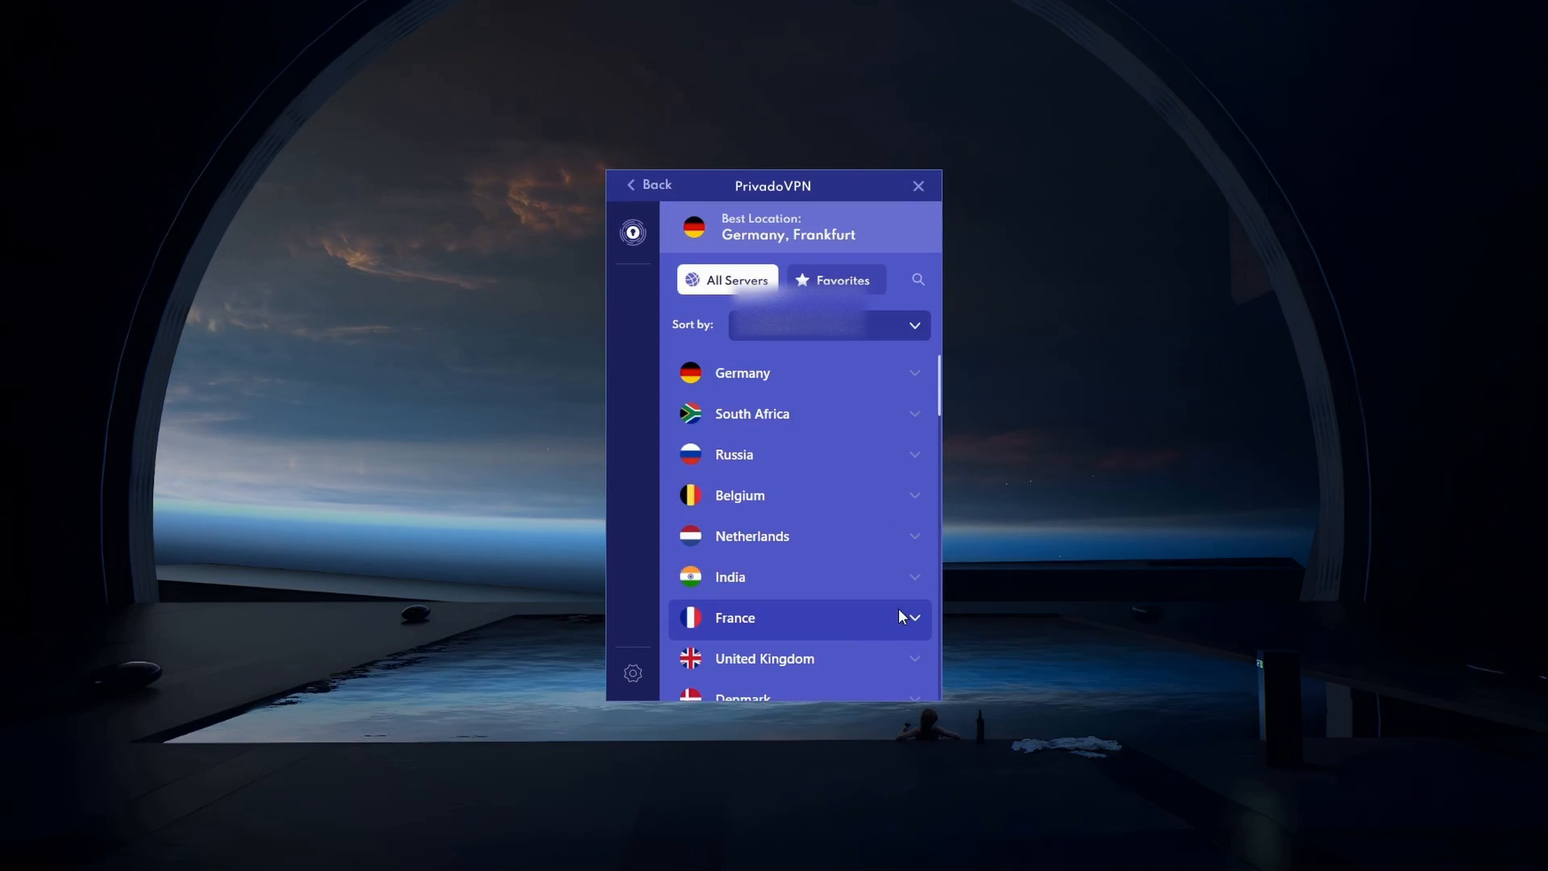
pyautogui.scroll(-3)
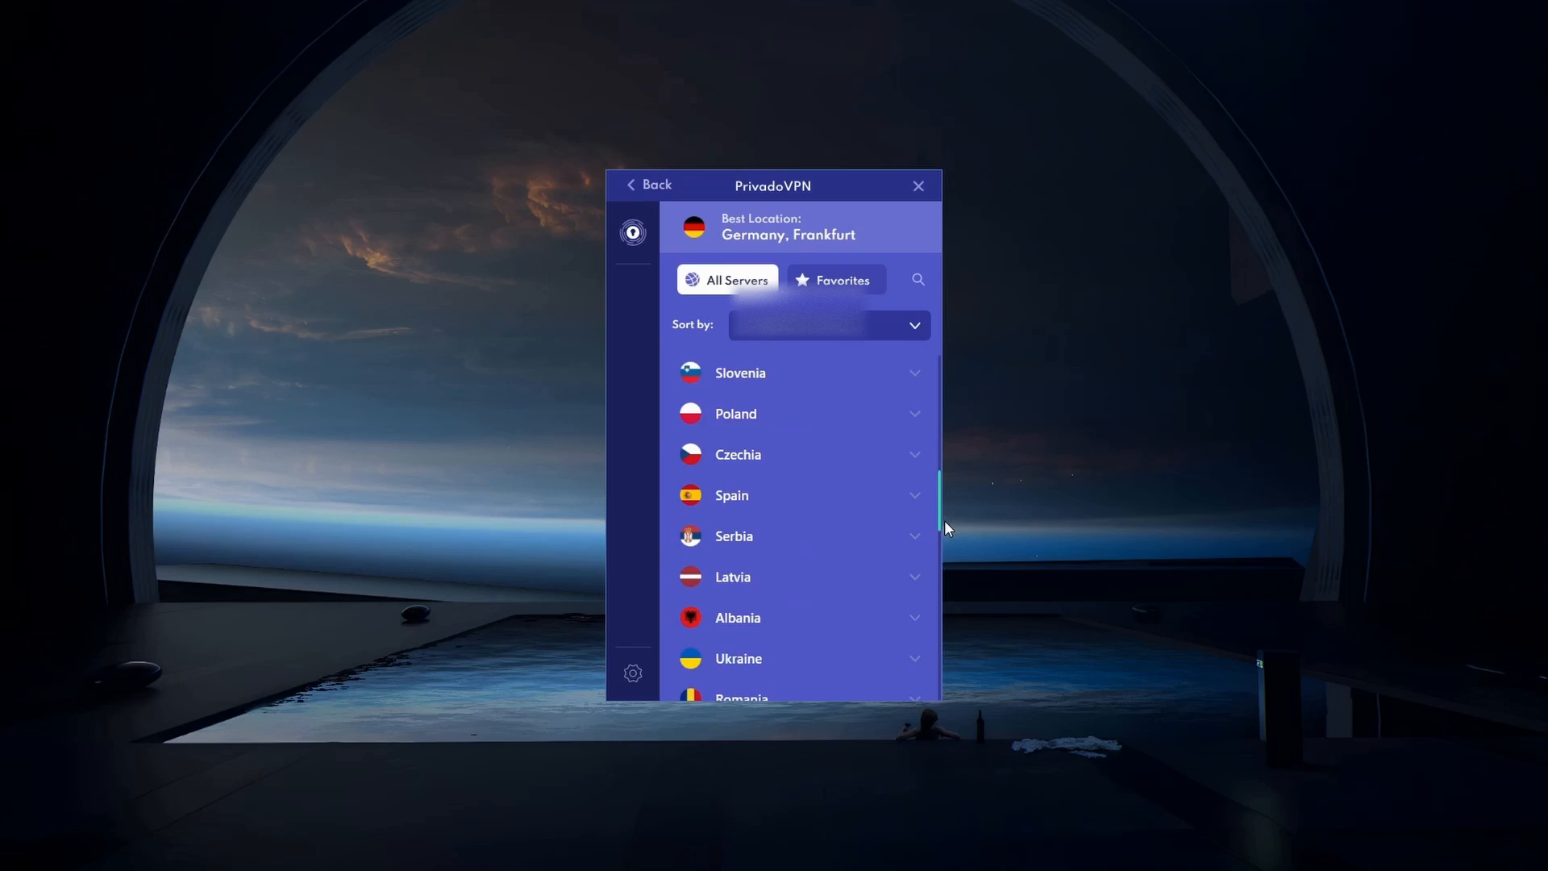
pyautogui.scroll(-3)
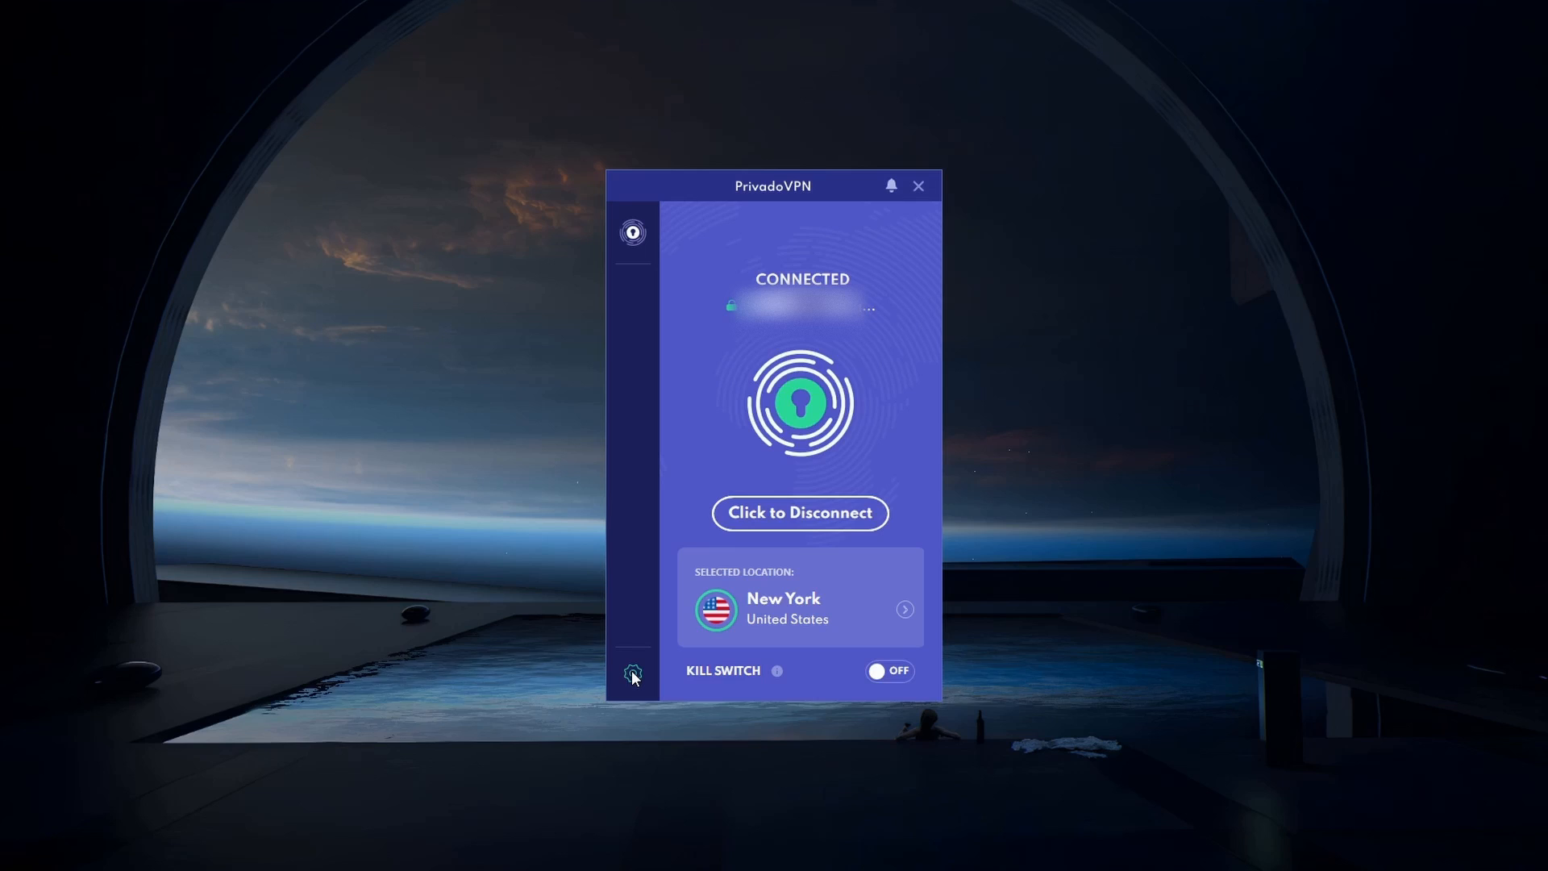
# Close the PrivadoVPN window, keeping the New York connection active
pyautogui.click(632, 674)
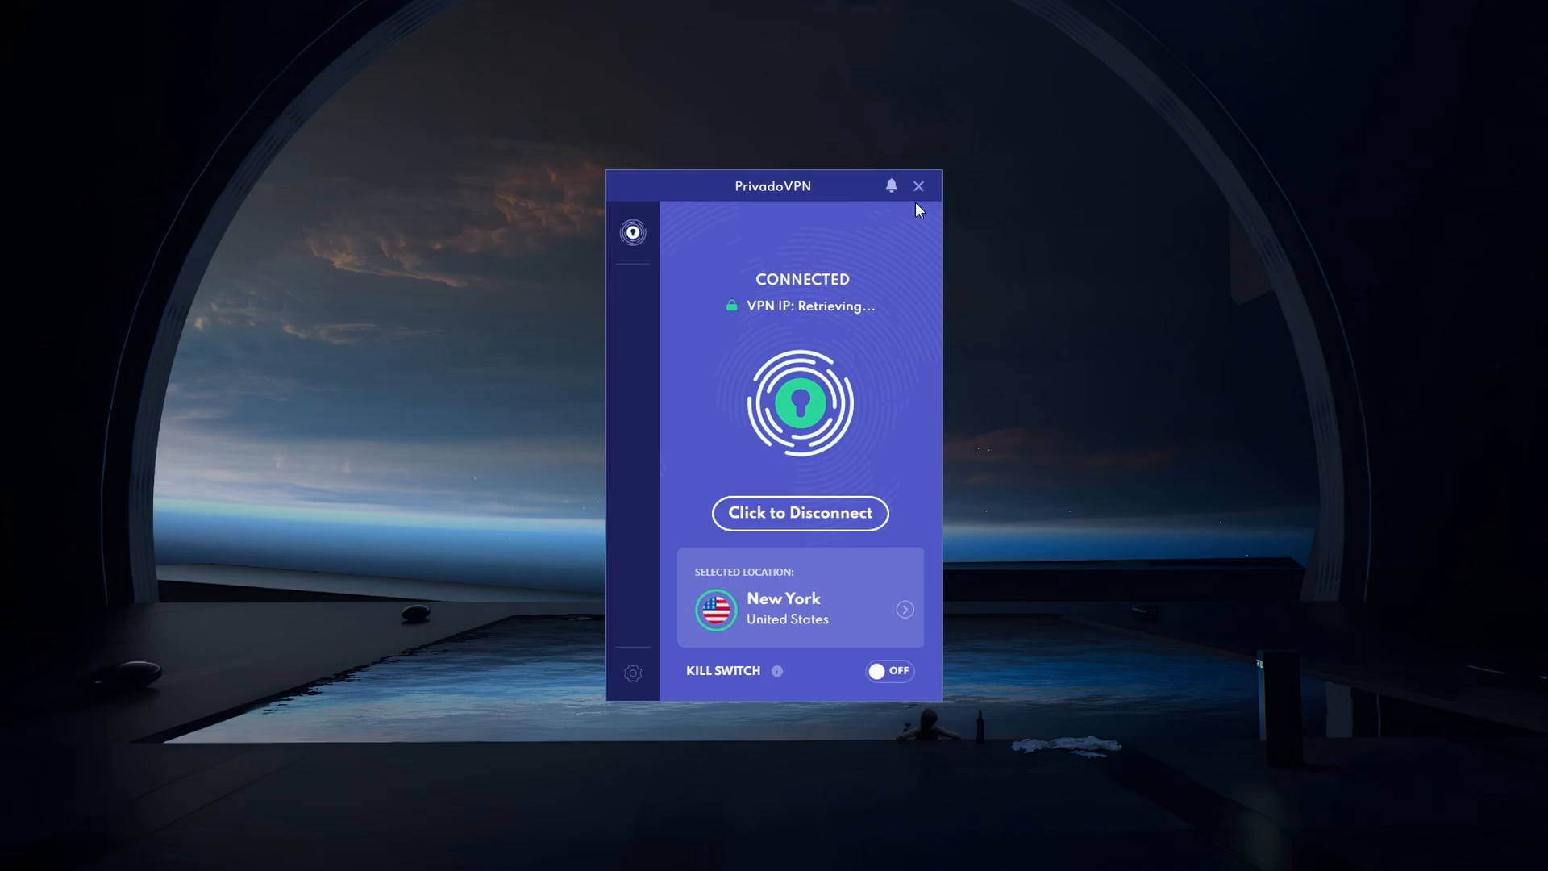
pyautogui.click(918, 185)
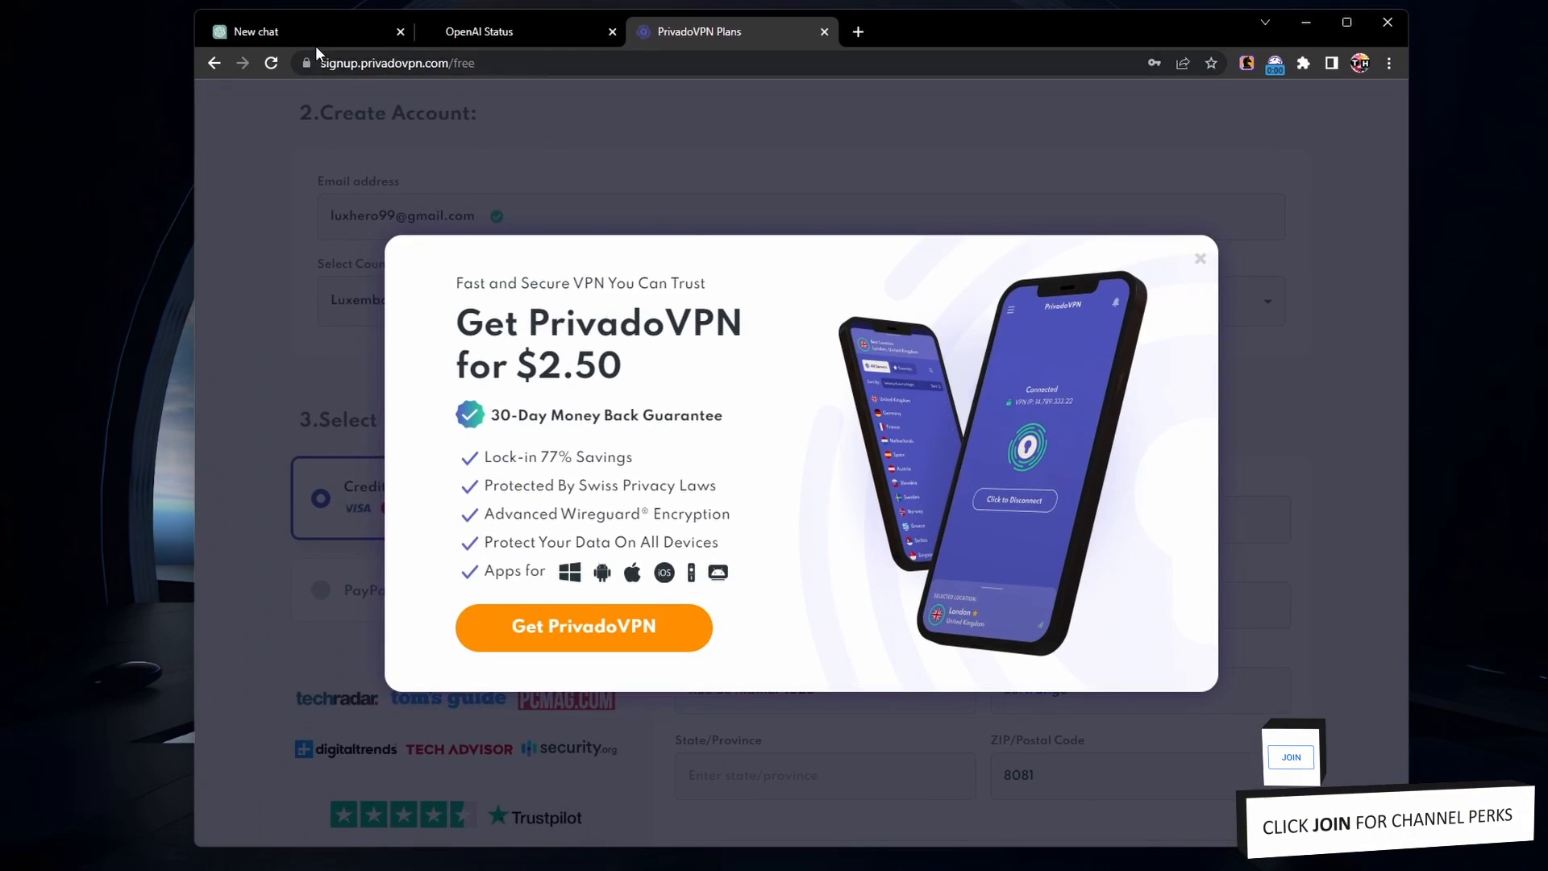
# Switch to the ChatGPT New chat tab in Chrome
pyautogui.click(296, 31)
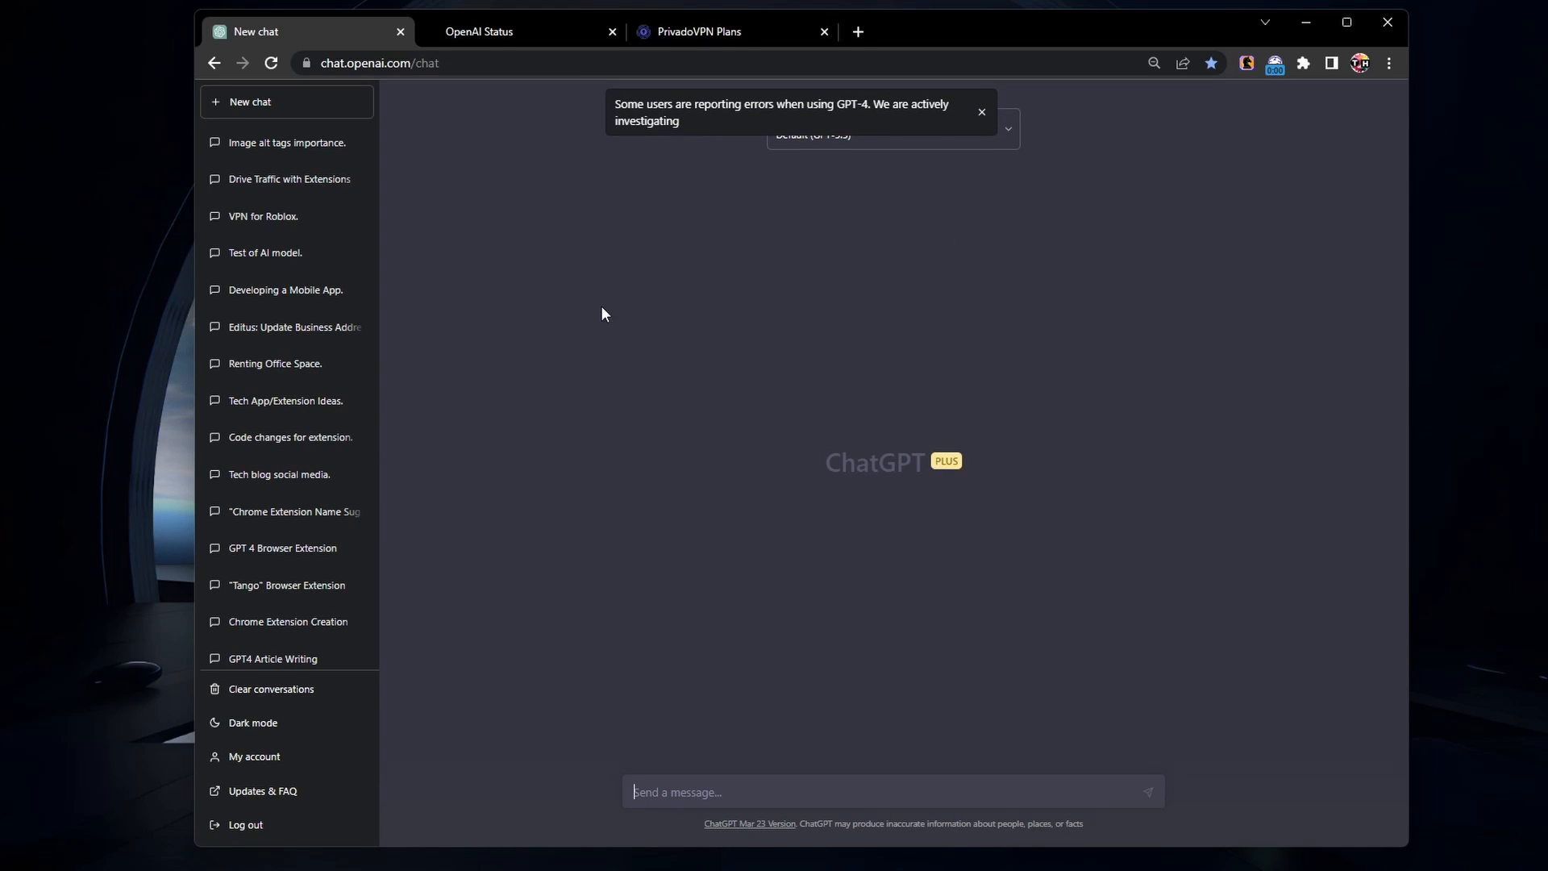
# Send "test" to ChatGPT and receive "Hello! How can I assist you today?"
pyautogui.click(980, 111)
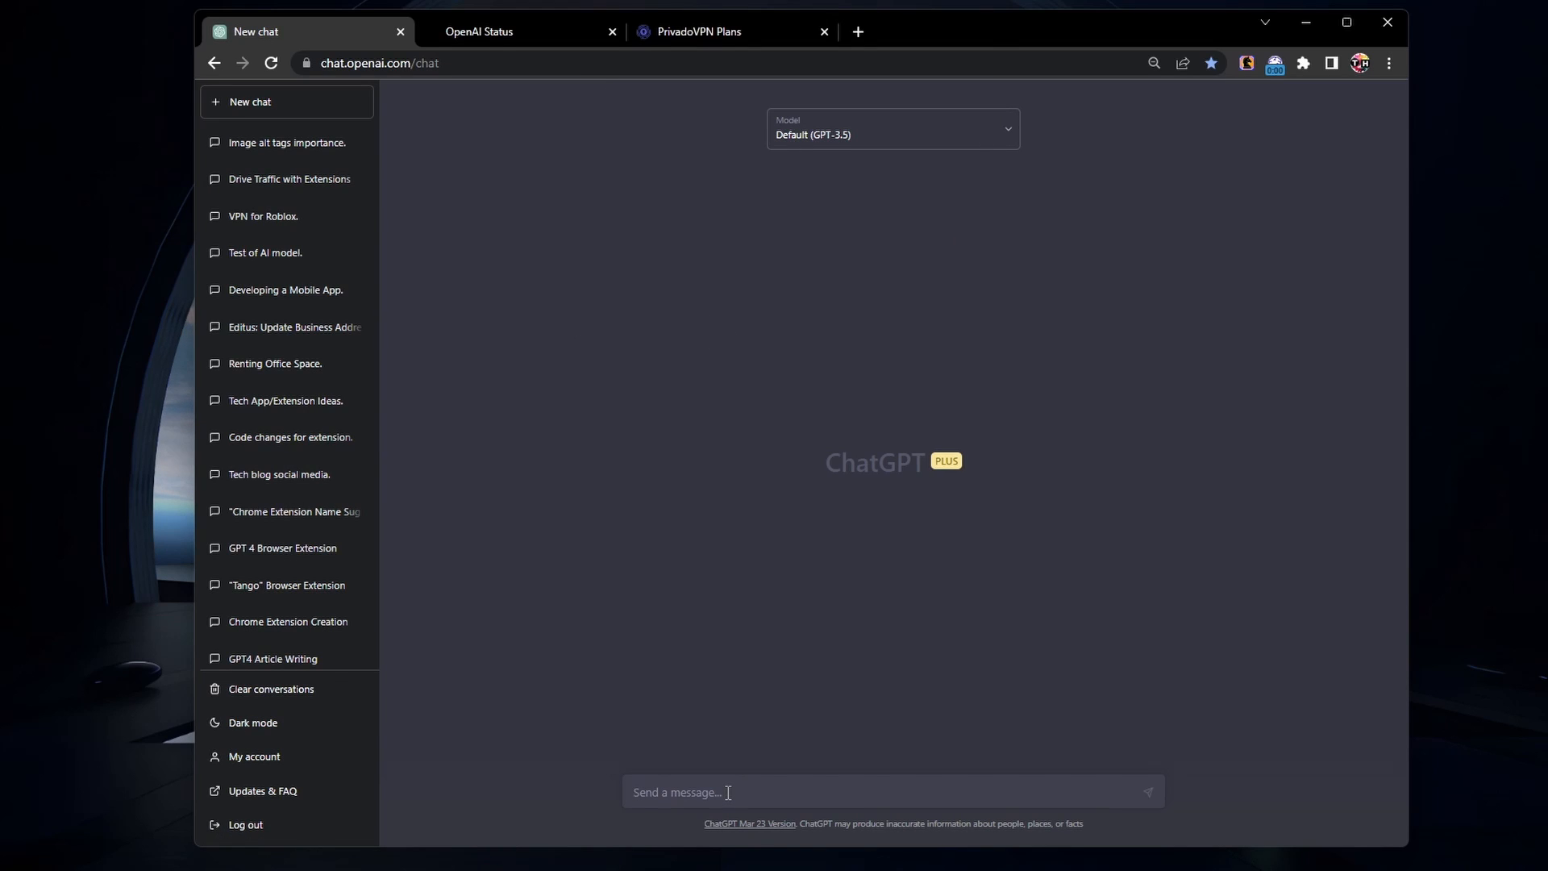
pyautogui.press('Return')
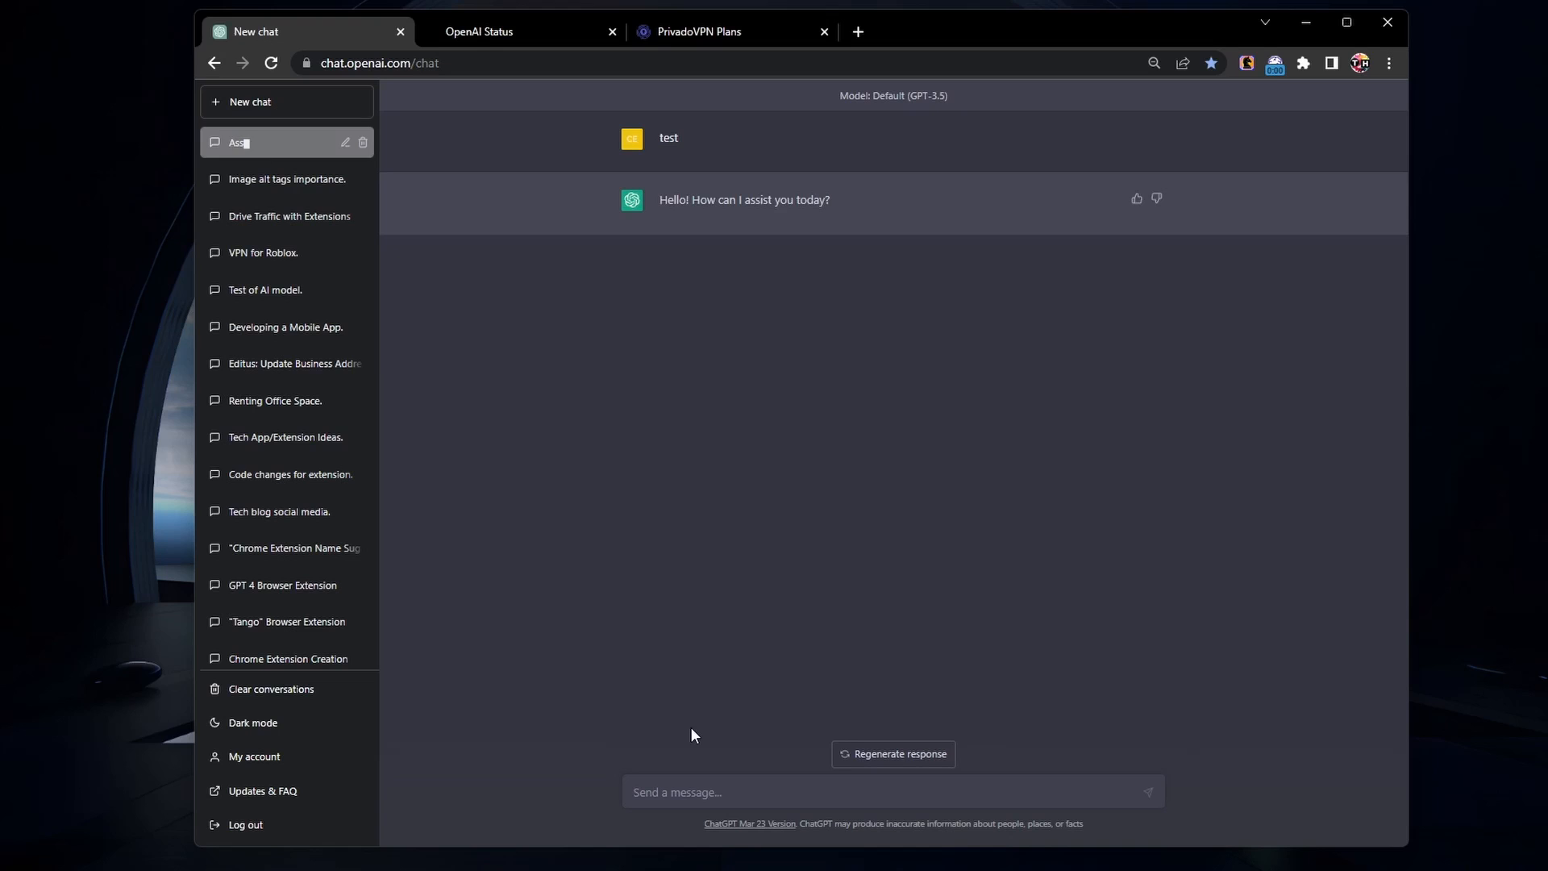